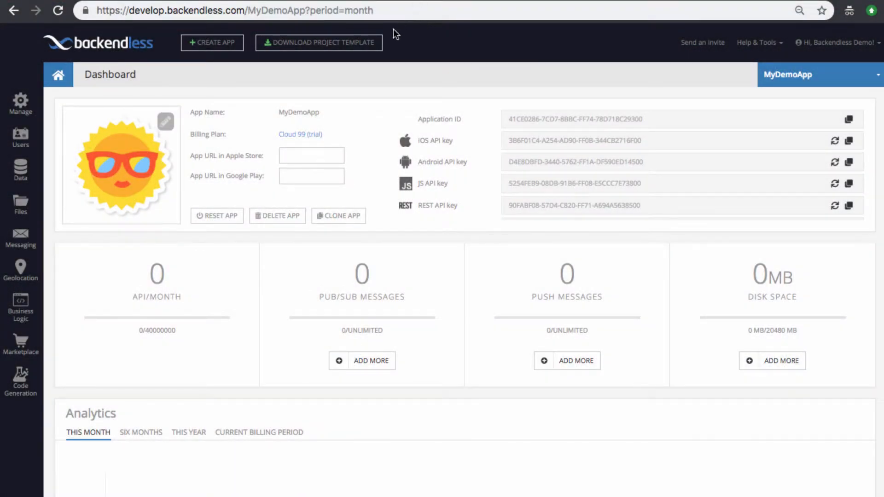
mouse_move(29, 103)
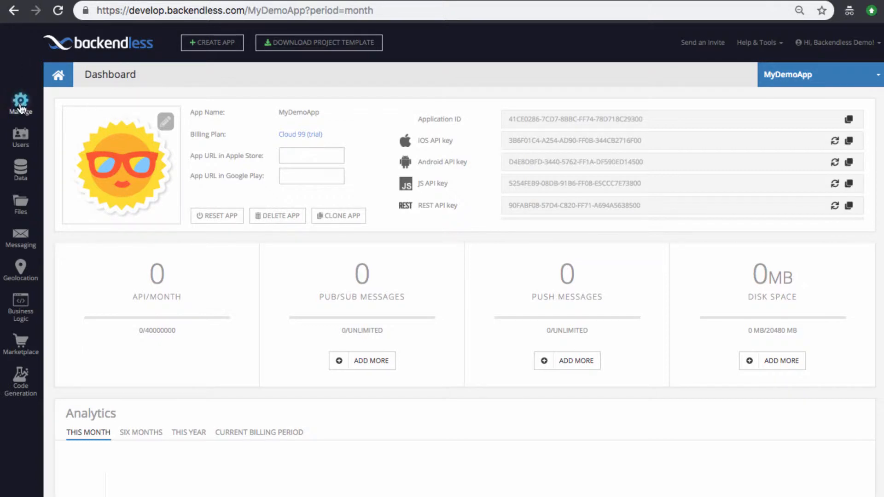
Open MyDemoApp's App Settings showing its application ID and API keys
left_click(20, 101)
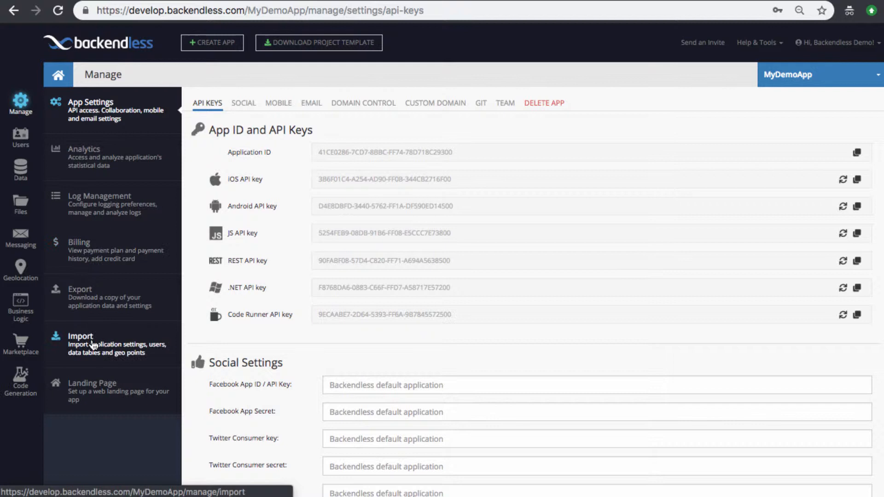
Go to the Import page from the Manage panel
left_click(92, 344)
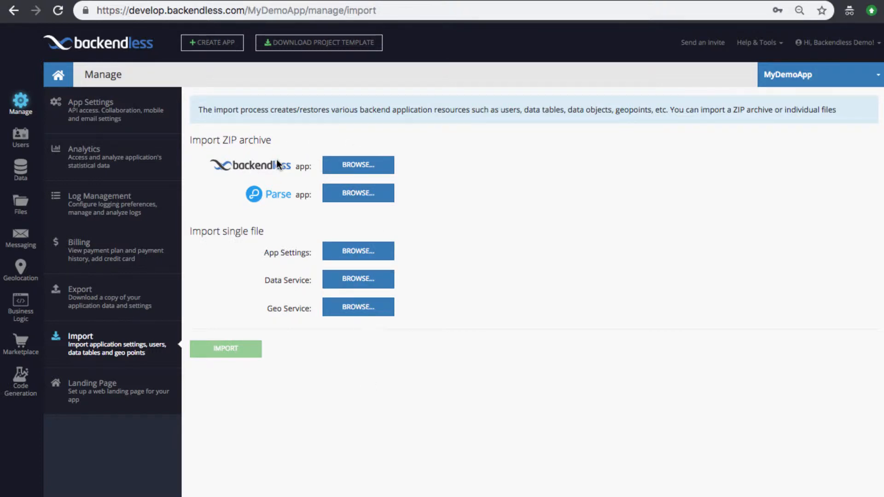
mouse_move(312, 146)
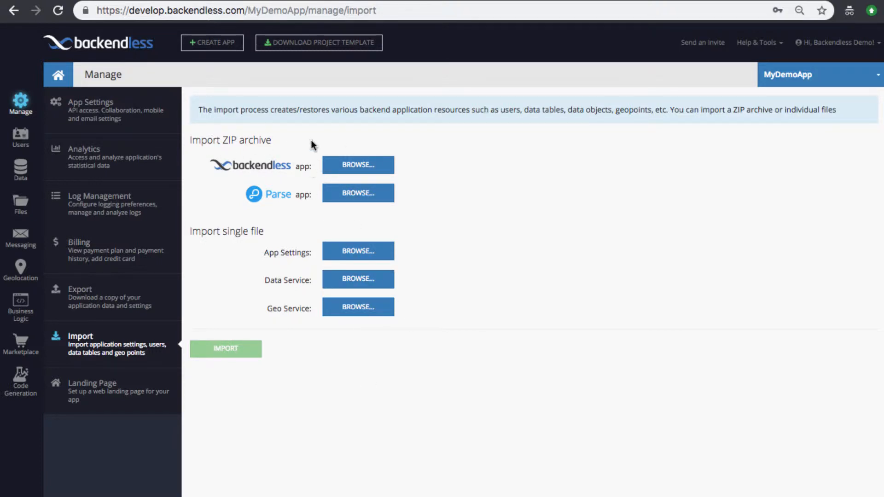
mouse_move(342, 173)
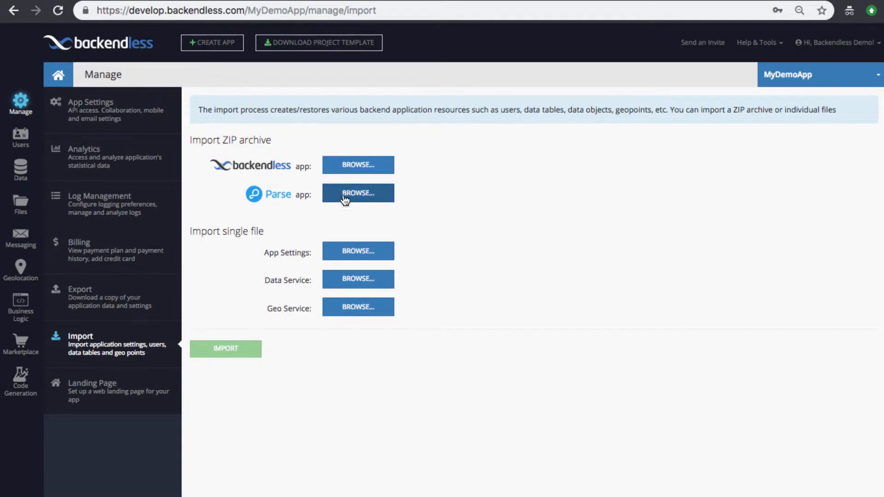
mouse_move(237, 138)
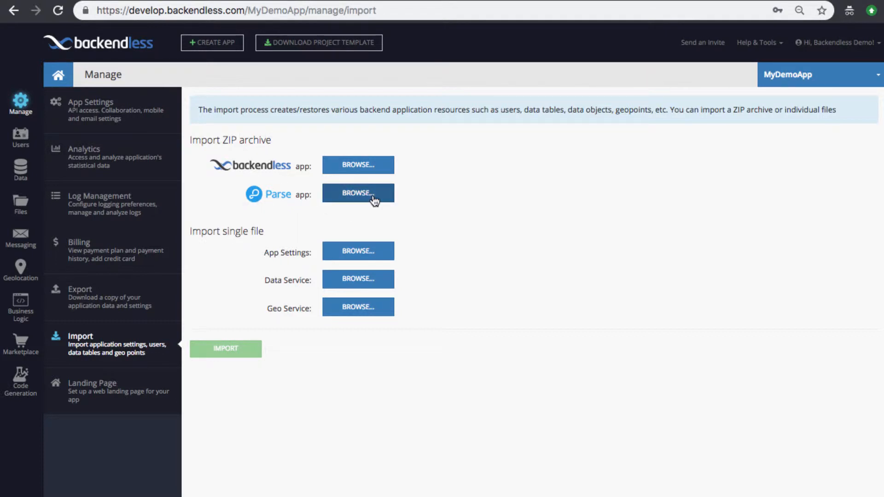
mouse_move(447, 189)
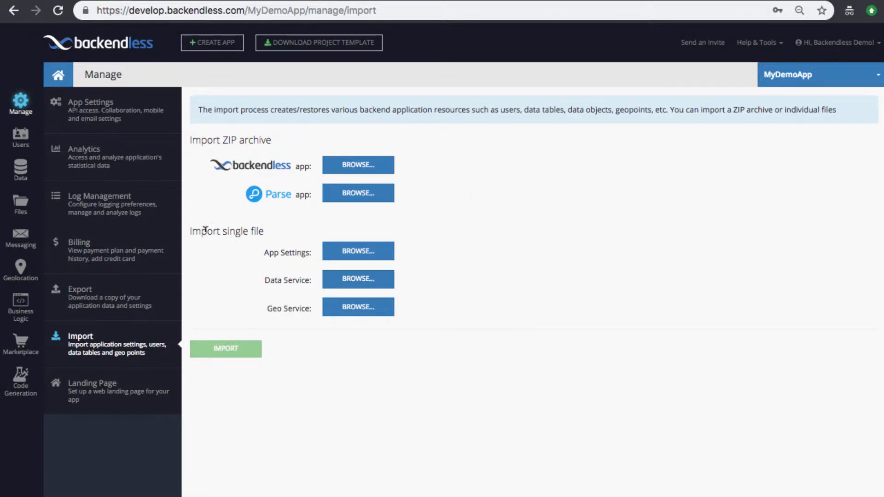
mouse_move(276, 246)
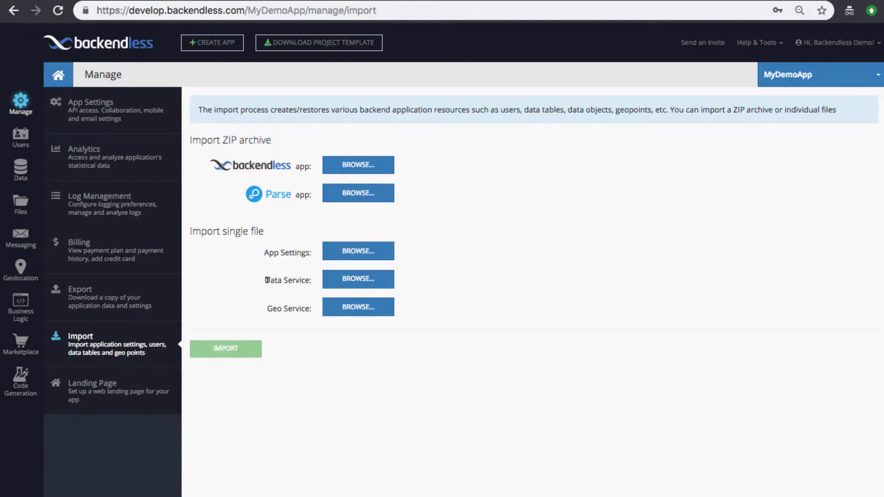
mouse_move(363, 289)
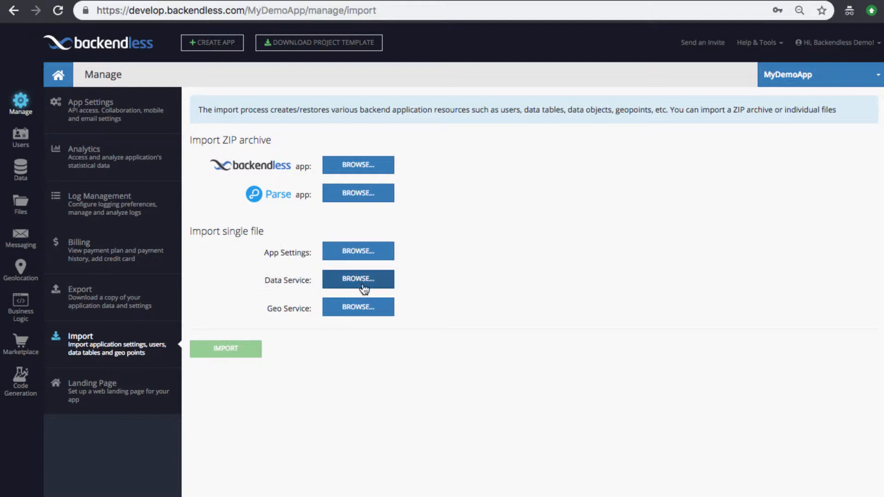
mouse_move(375, 294)
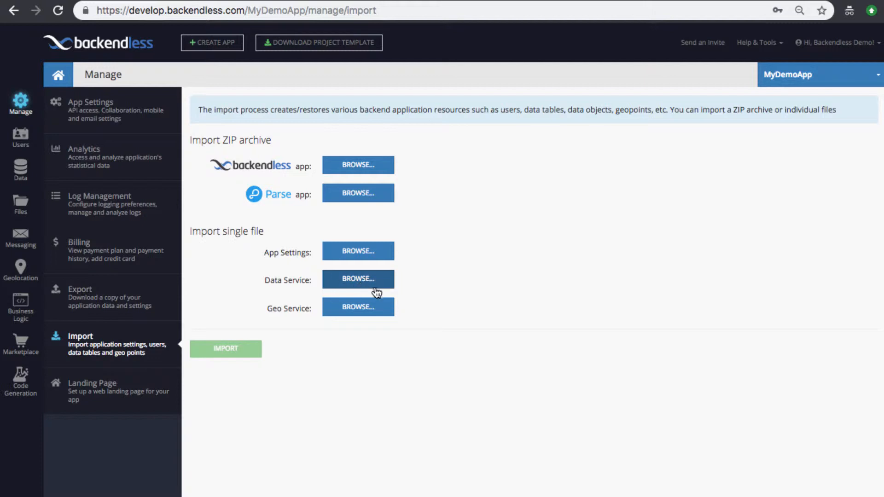
mouse_move(368, 319)
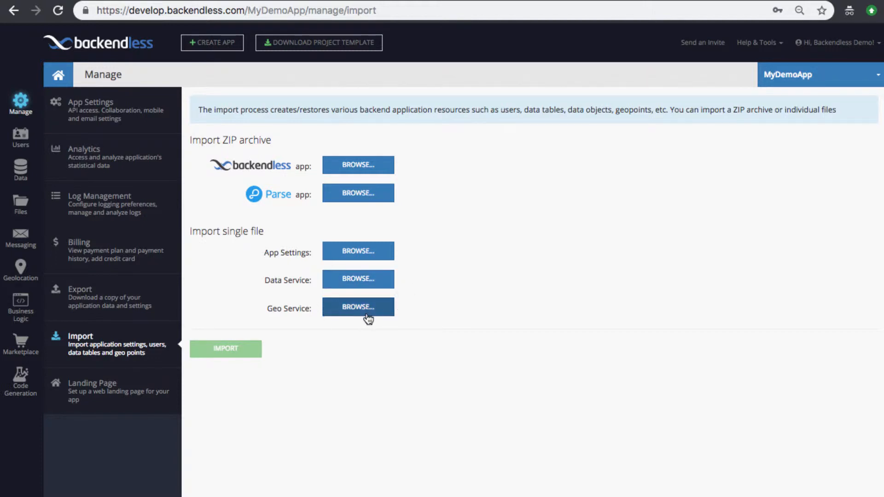
mouse_move(432, 329)
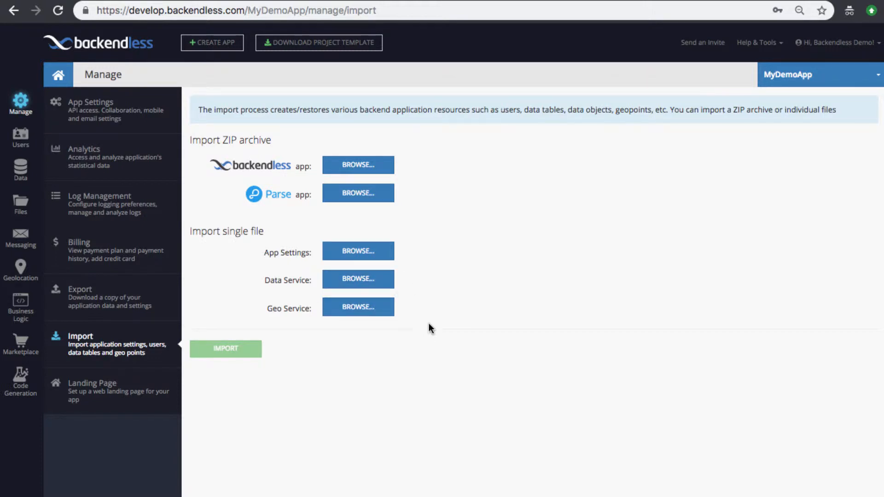
mouse_move(448, 318)
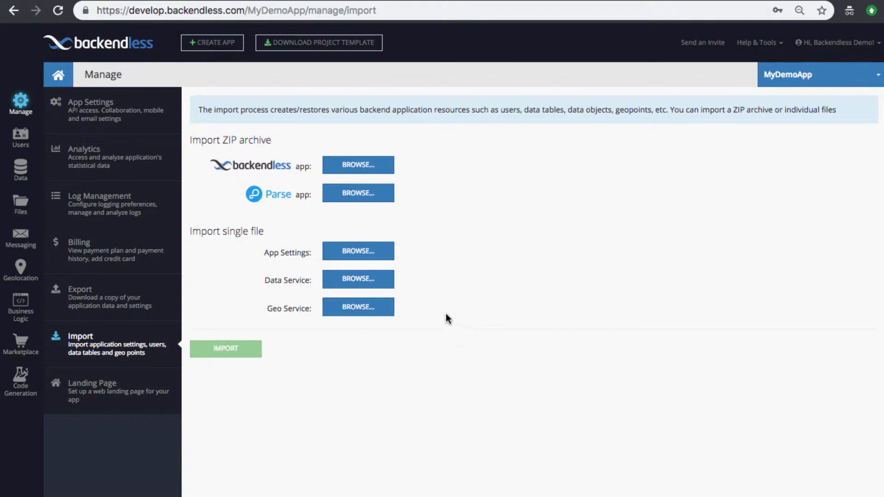
mouse_move(248, 282)
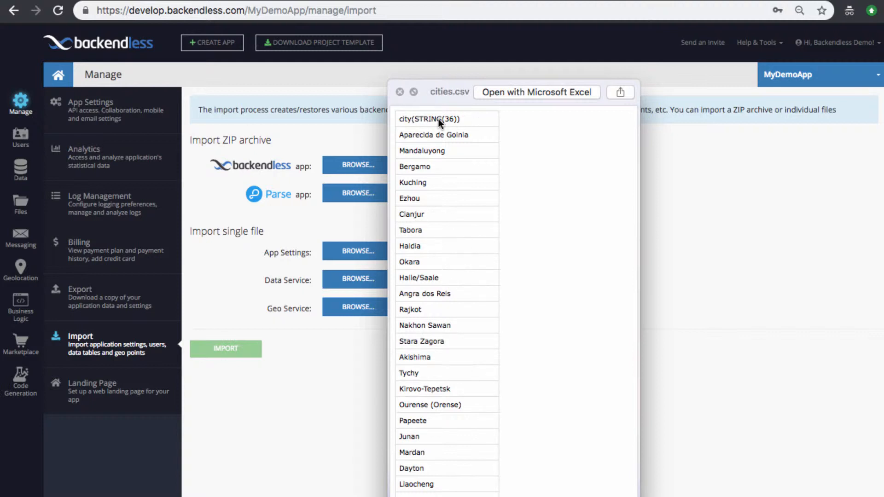
mouse_move(404, 126)
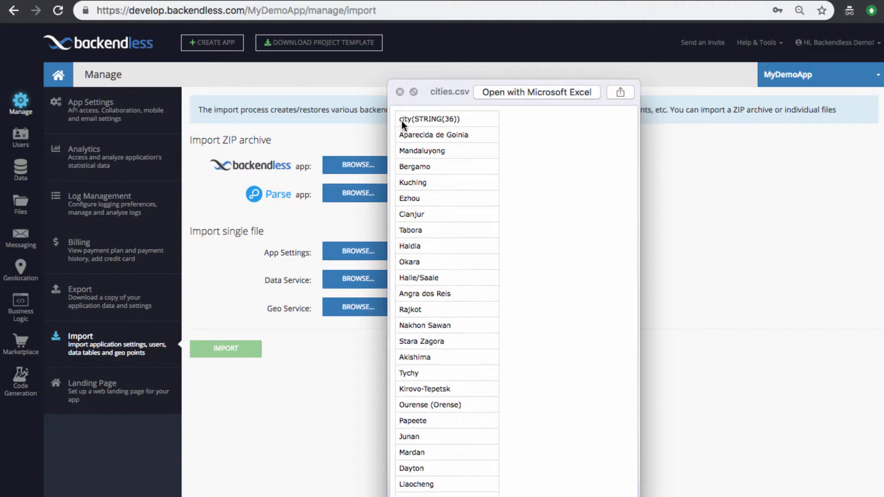
mouse_move(448, 126)
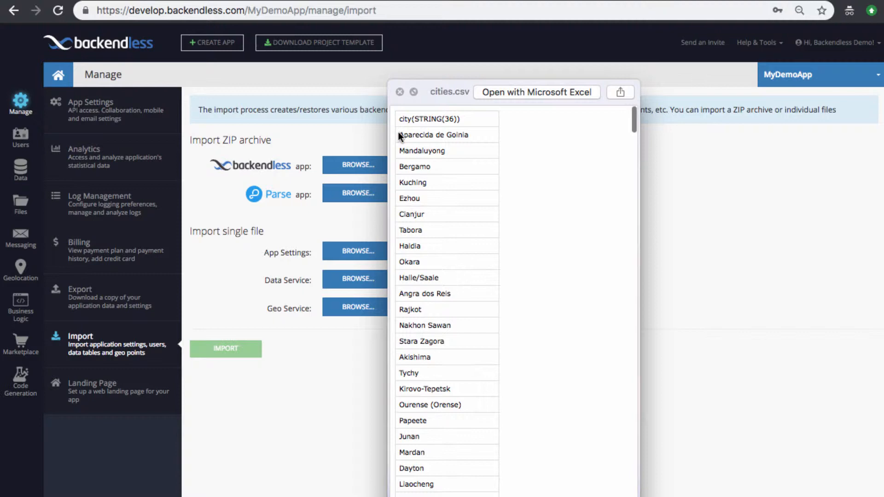
Import cities.csv as the cities table with a STRING city column
left_click(400, 92)
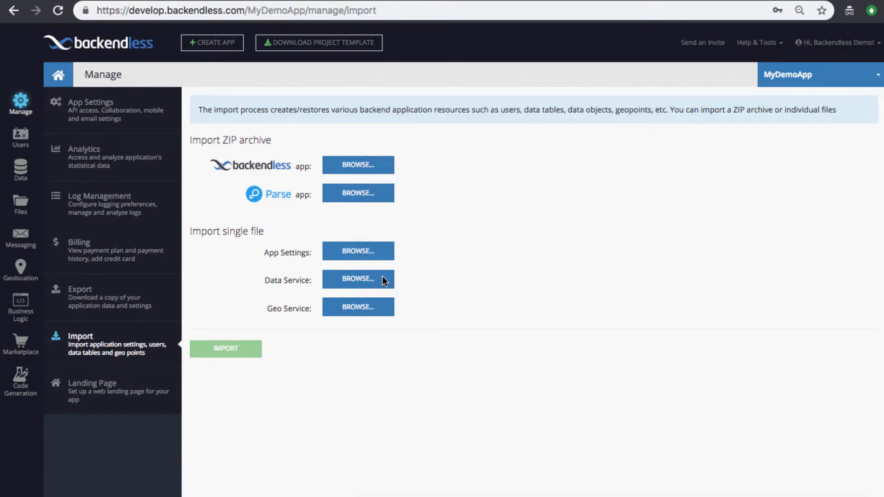
left_click(358, 280)
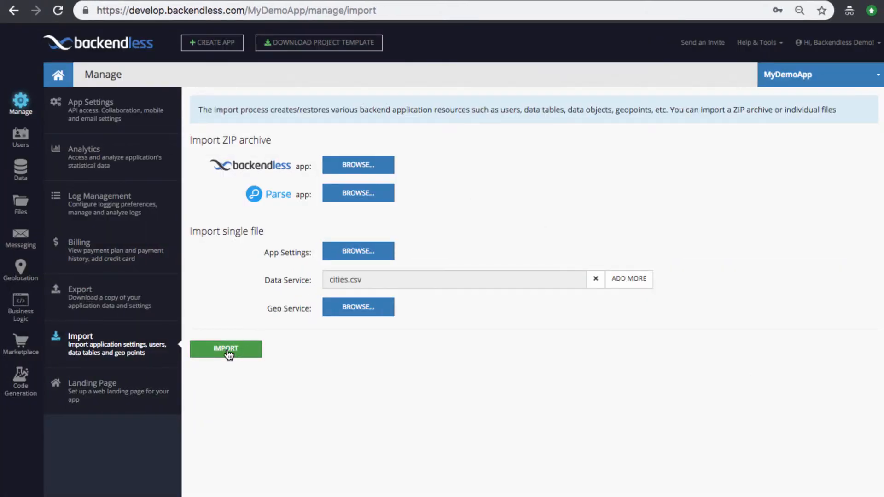
left_click(225, 349)
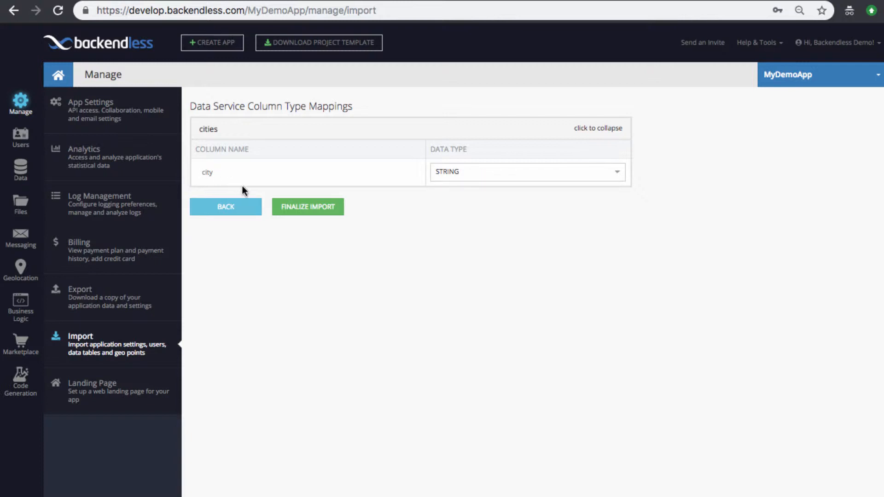
left_click(308, 207)
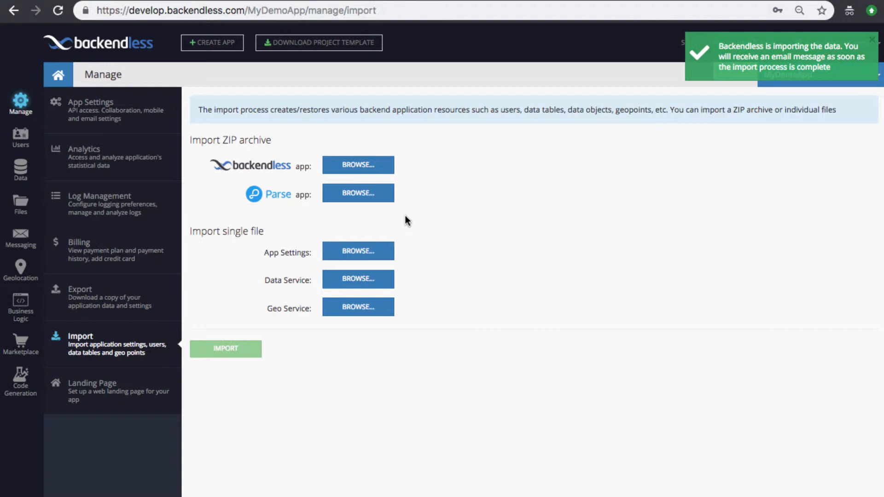
mouse_move(443, 230)
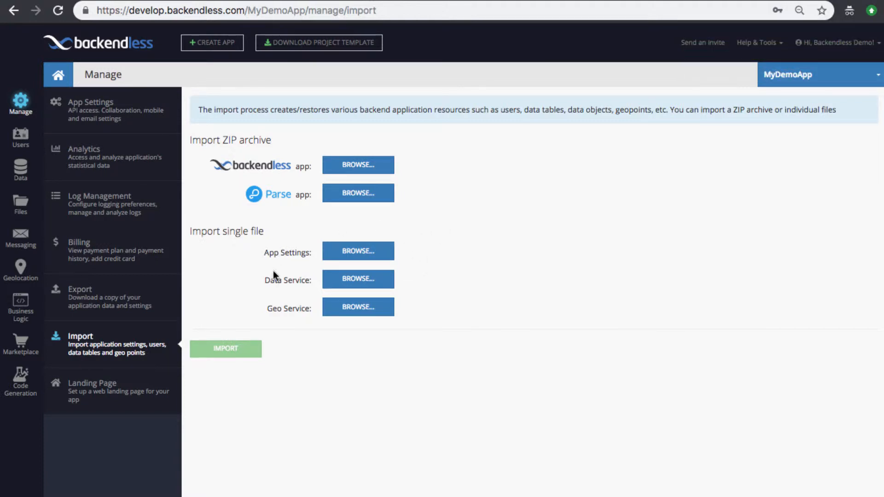
mouse_move(20, 204)
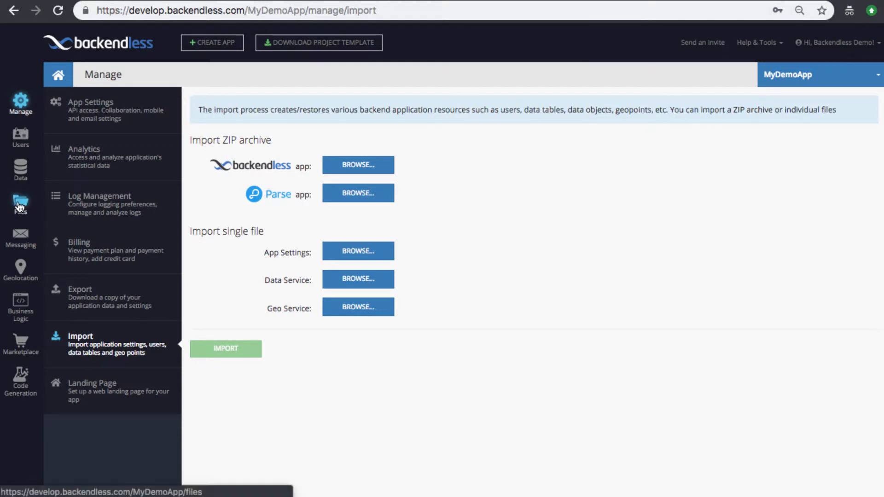
Review IMPORT_DATA.log in the Files import folder, then close it
left_click(20, 203)
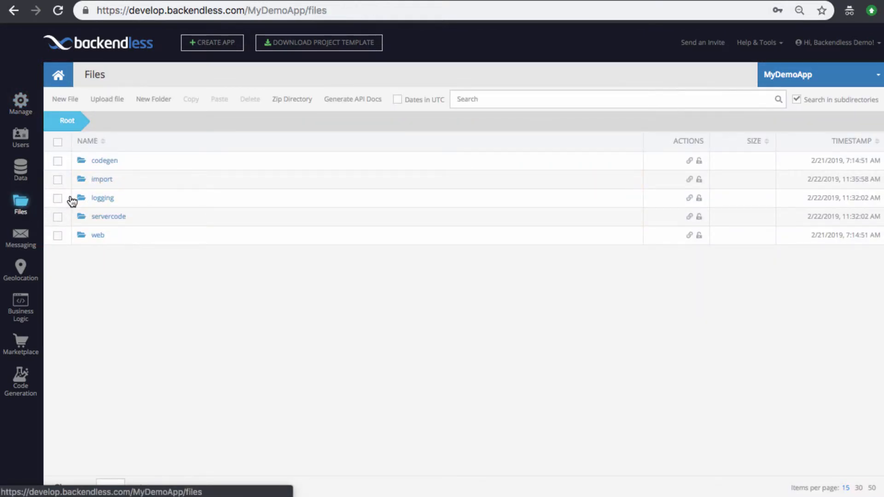
left_click(101, 180)
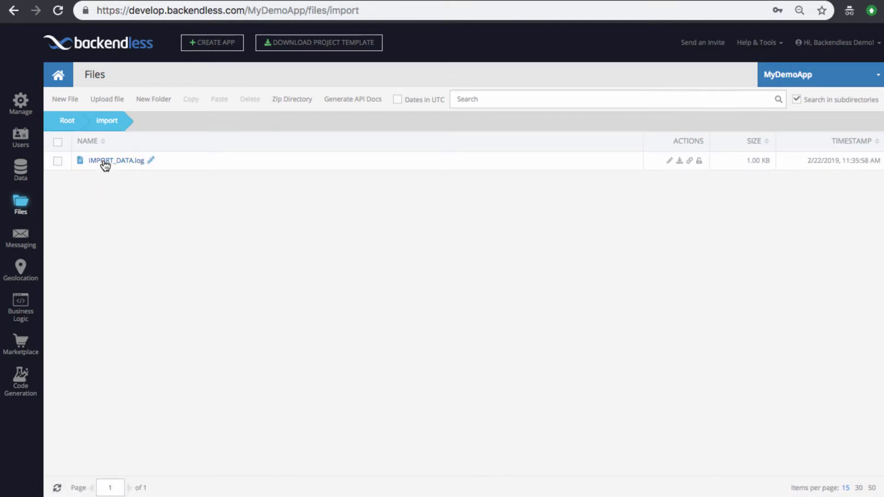
left_click(112, 161)
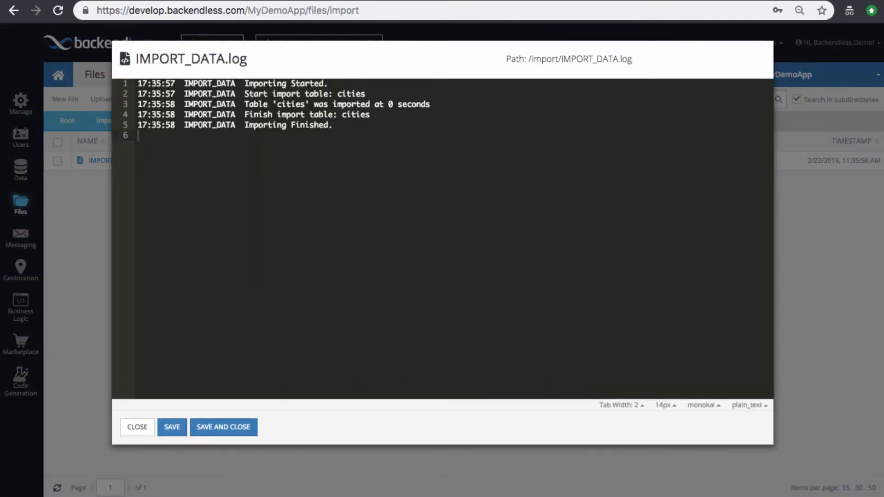
left_click(137, 427)
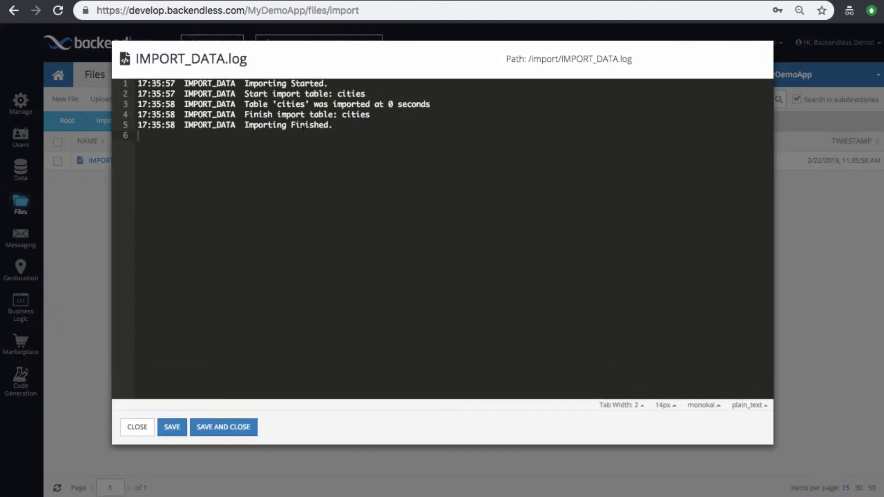
left_click(137, 428)
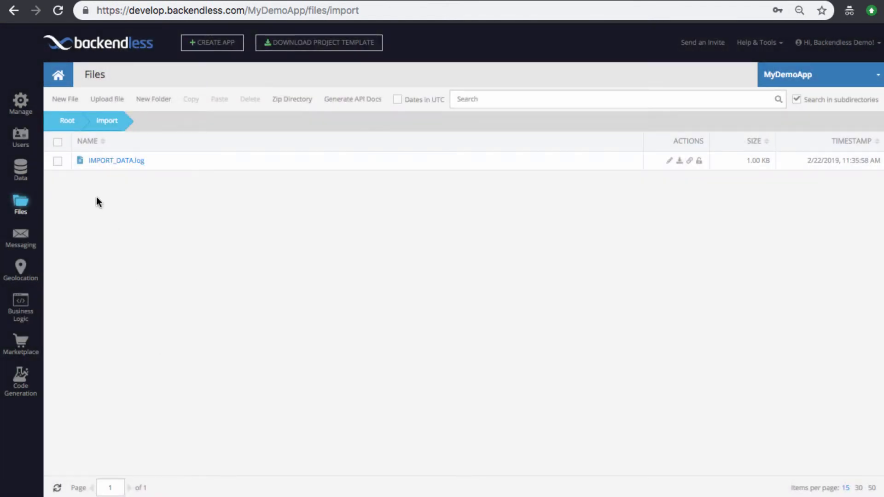
View the cities table in Data, then delete it
left_click(21, 169)
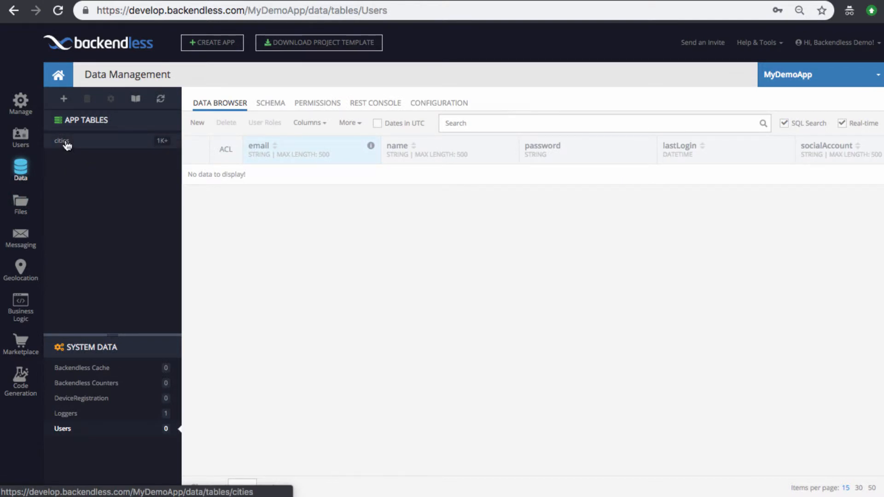
left_click(62, 141)
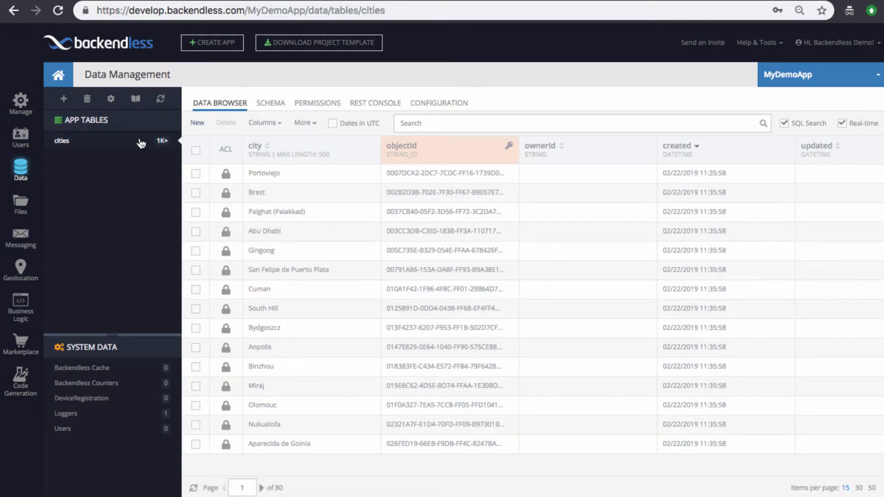
left_click(87, 98)
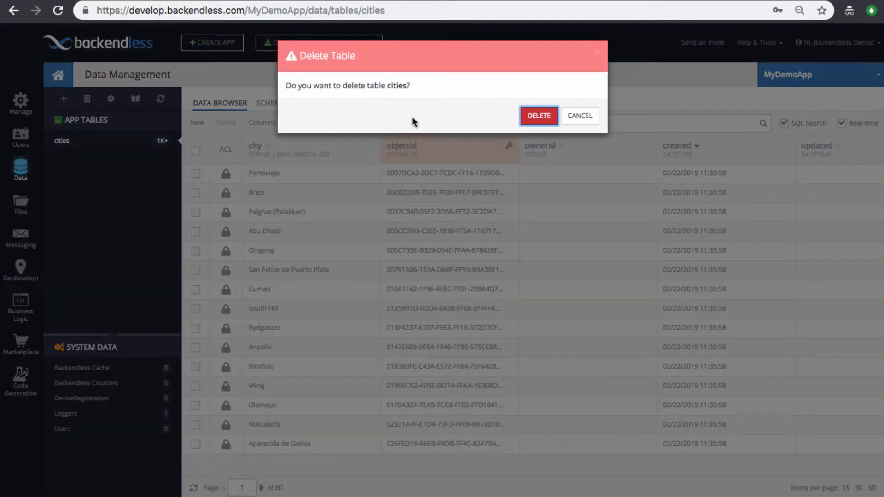
left_click(539, 115)
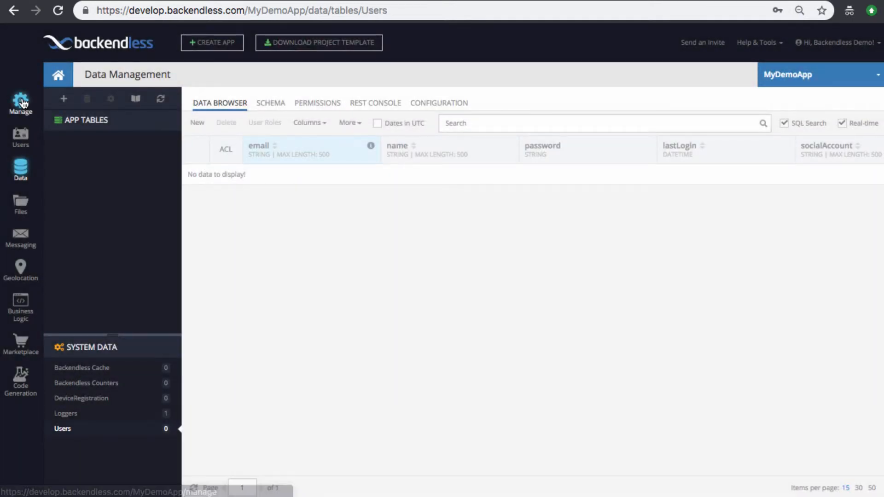
Import the archive export_2019_02_21_21_17_47.zip as a Backendless app
left_click(20, 101)
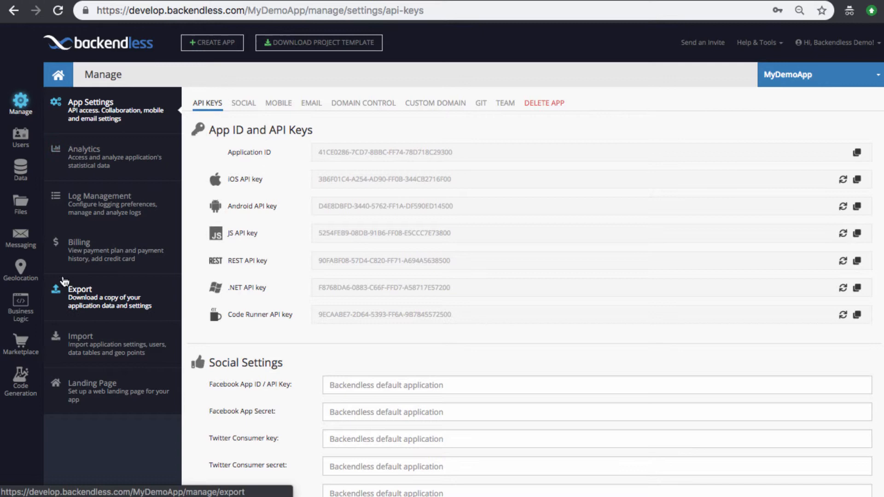
left_click(80, 336)
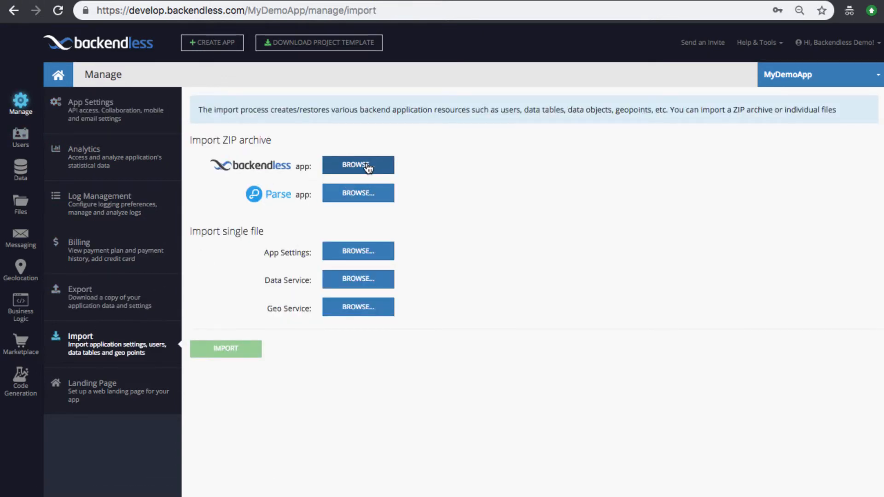
left_click(358, 165)
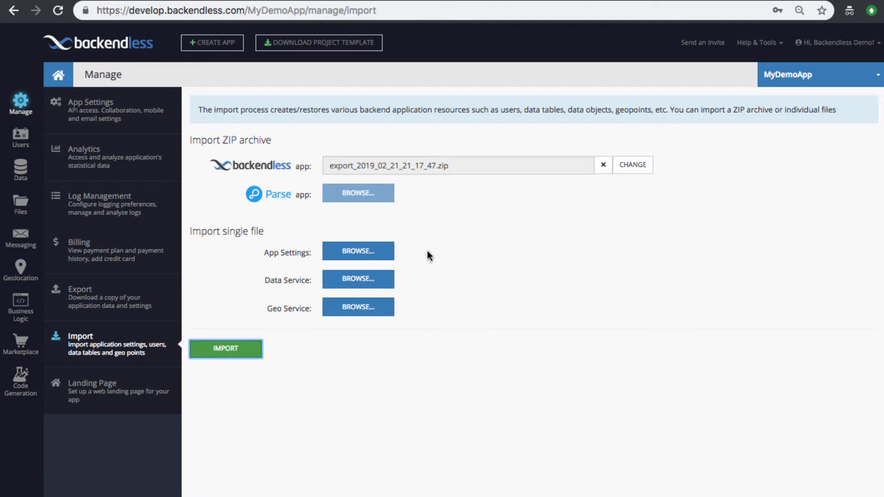
left_click(226, 349)
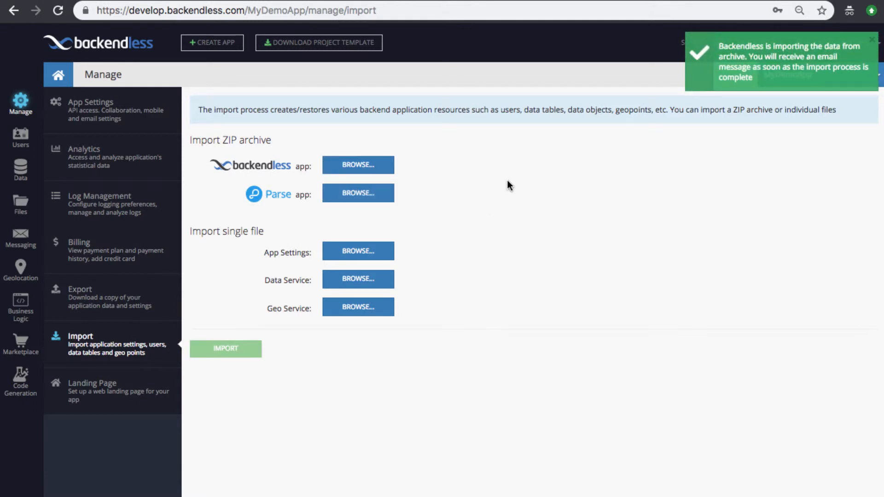
mouse_move(21, 205)
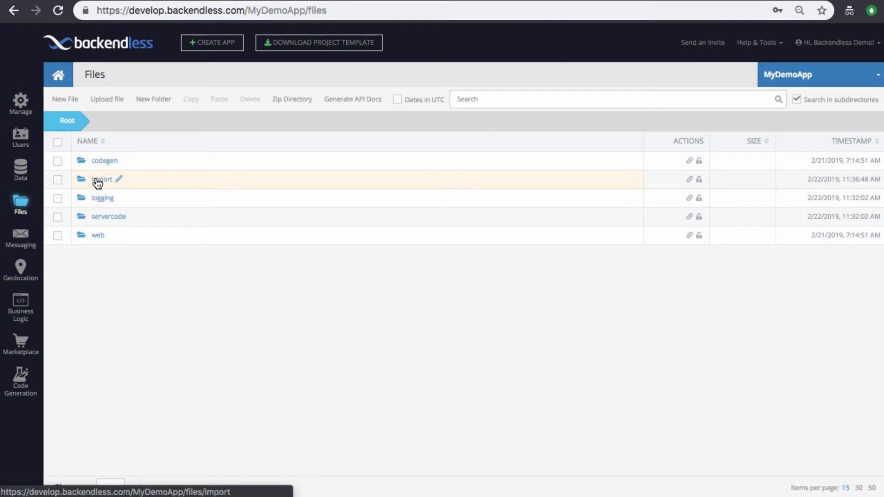
Review the extracted CSV files in the import folder and refresh the list
left_click(101, 179)
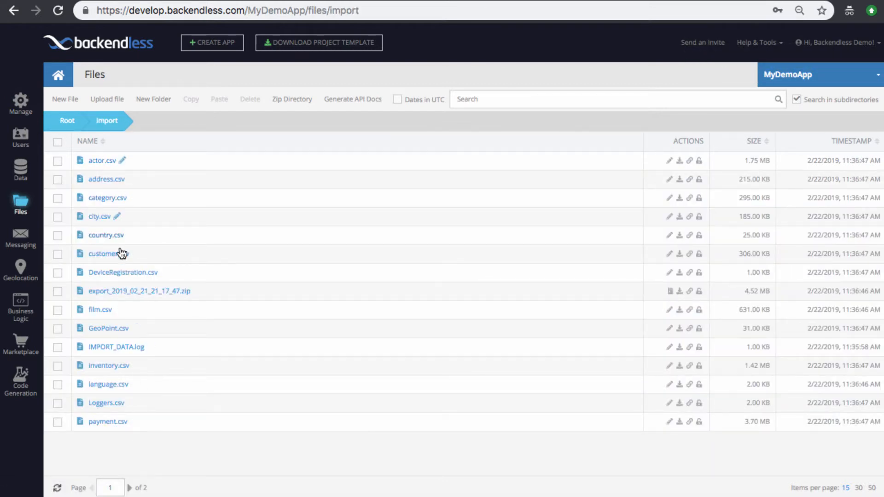
mouse_move(120, 353)
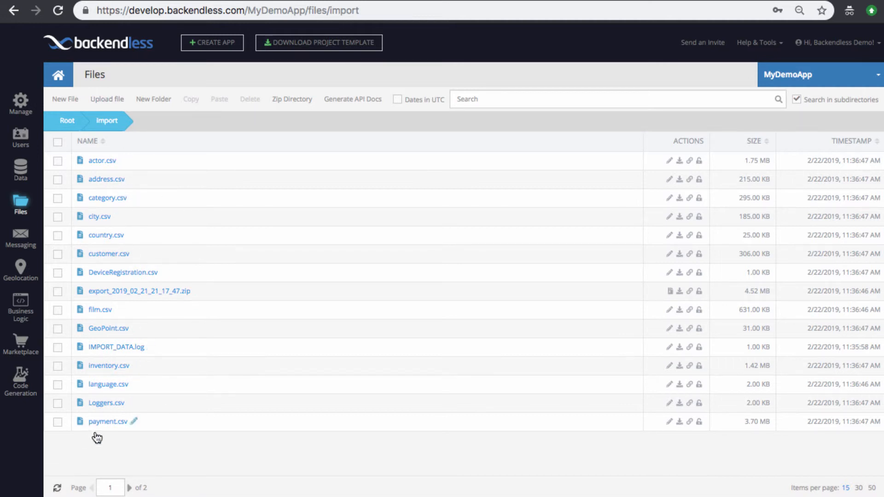
mouse_move(77, 221)
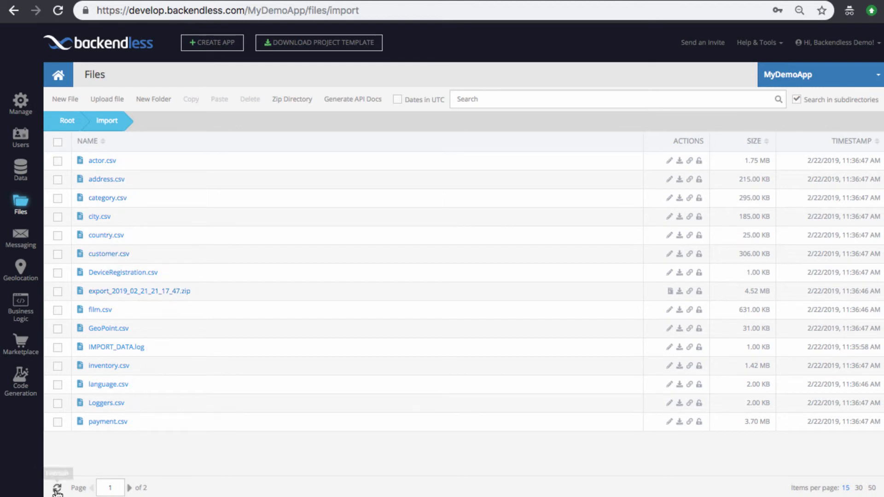
left_click(59, 487)
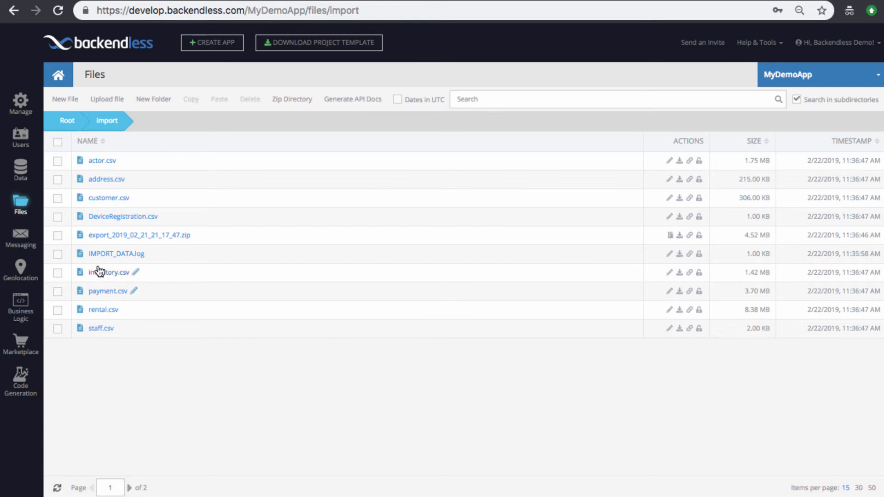
left_click(20, 169)
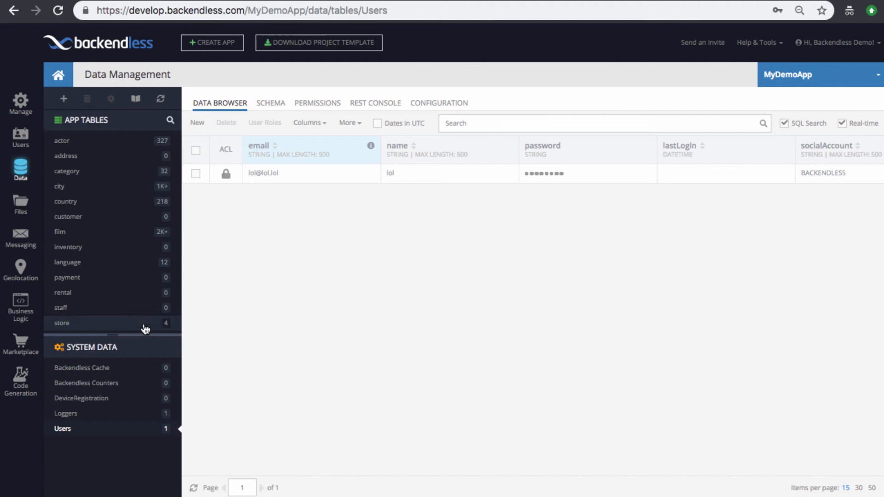
mouse_move(240, 301)
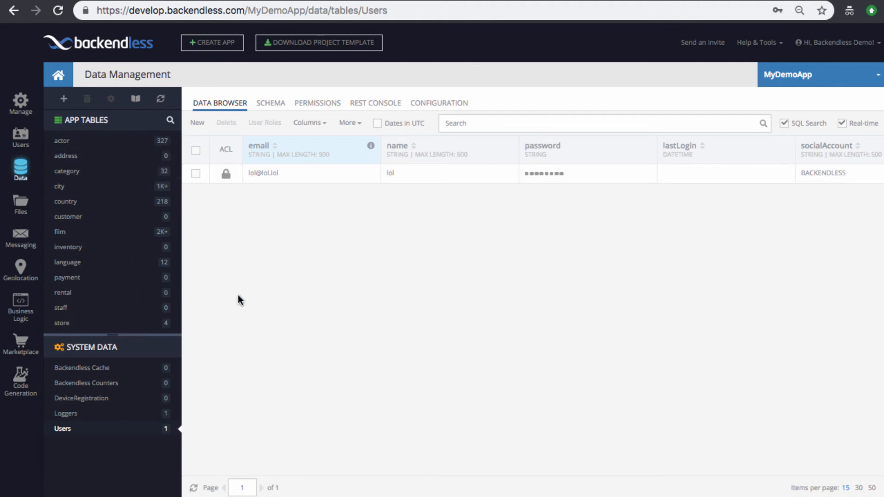
mouse_move(350, 294)
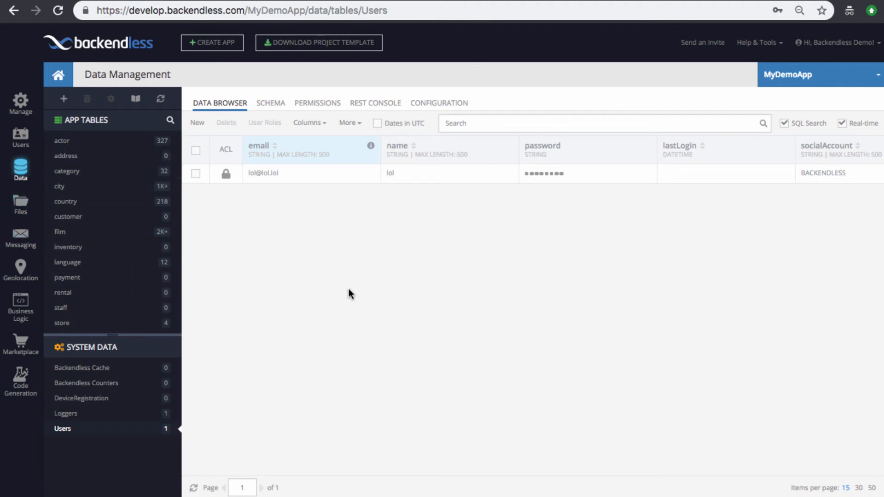
mouse_move(351, 291)
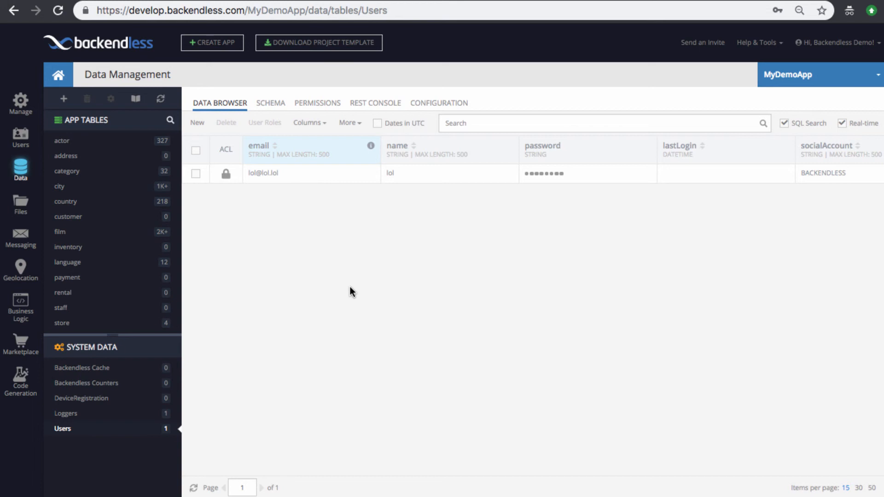
mouse_move(348, 292)
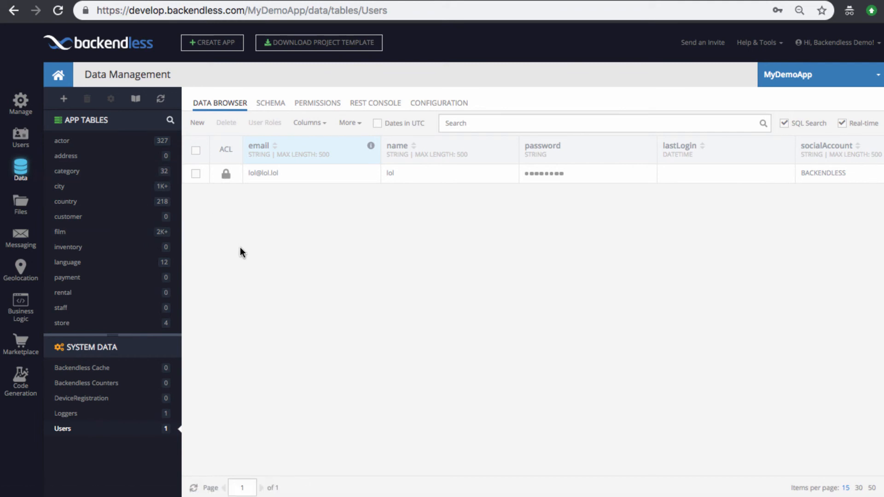
mouse_move(144, 208)
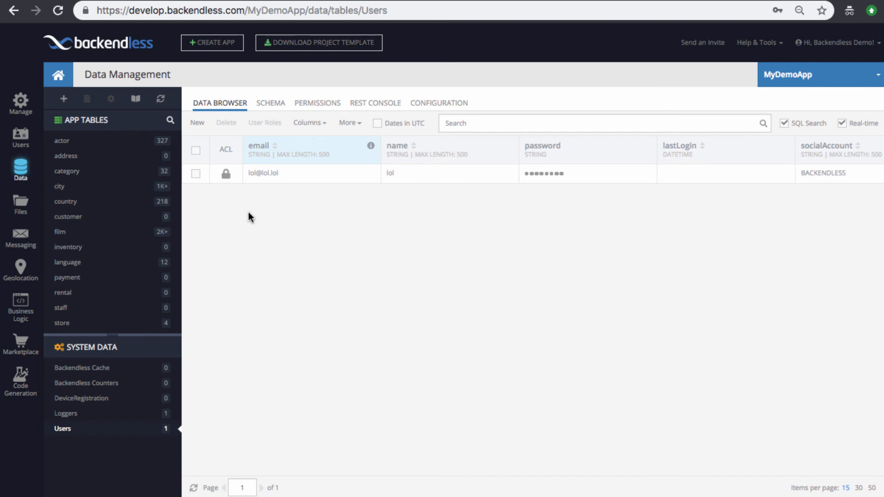
mouse_move(270, 196)
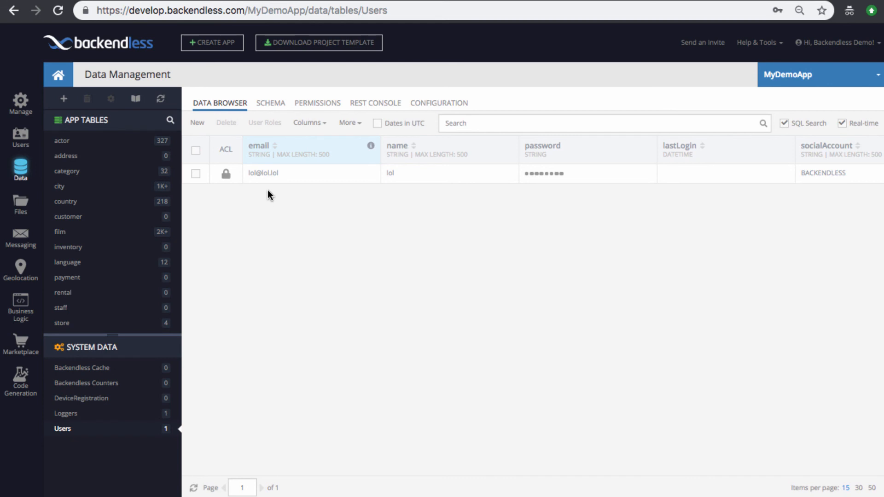